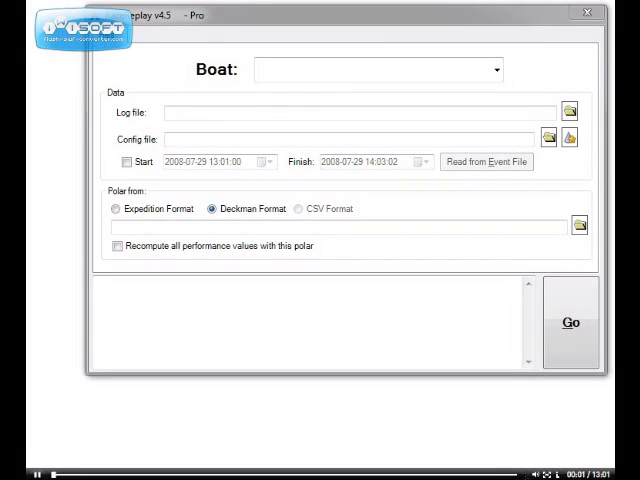
{"action": "mouse_move", "coordinate": [464, 404]}
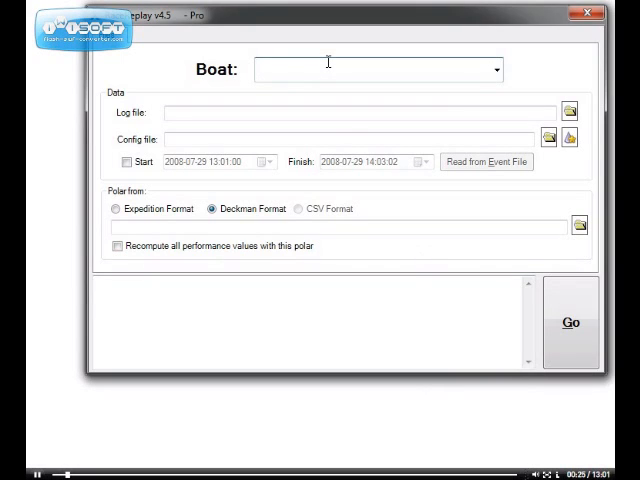
Name the boat MyBoat and browse for its demo race log .csv file
{"action": "type", "text": "My"}
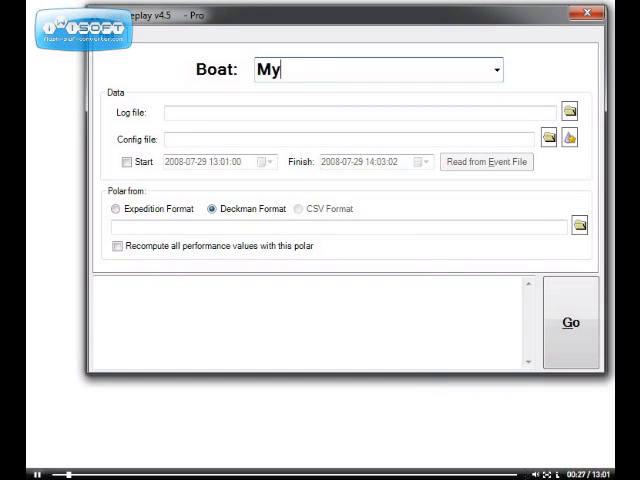
{"action": "type", "text": "Boat"}
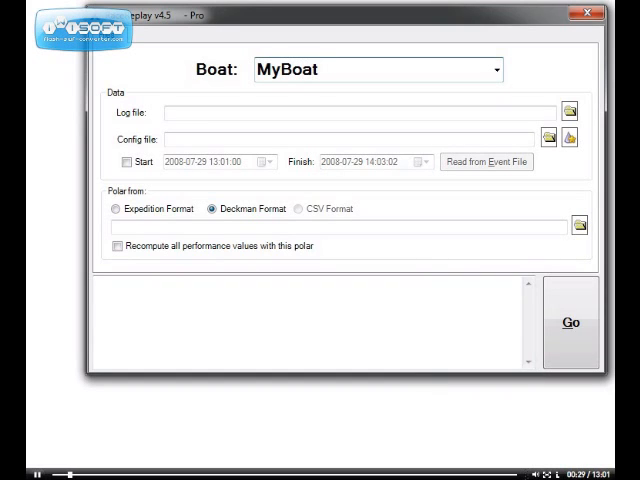
{"action": "left_click", "coordinate": [568, 112]}
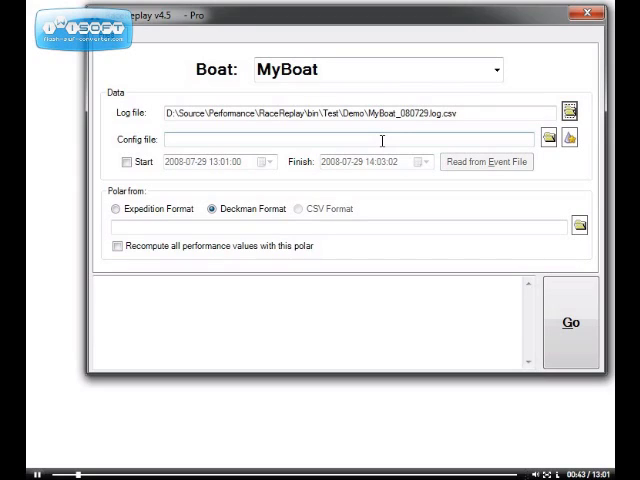
{"action": "mouse_move", "coordinate": [568, 138]}
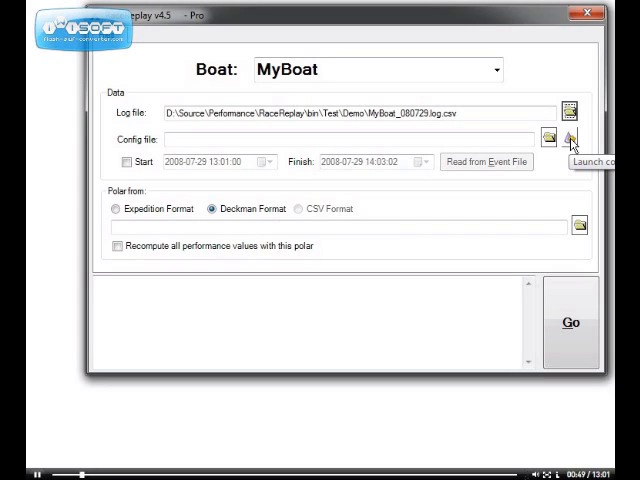
{"action": "mouse_move", "coordinate": [570, 140]}
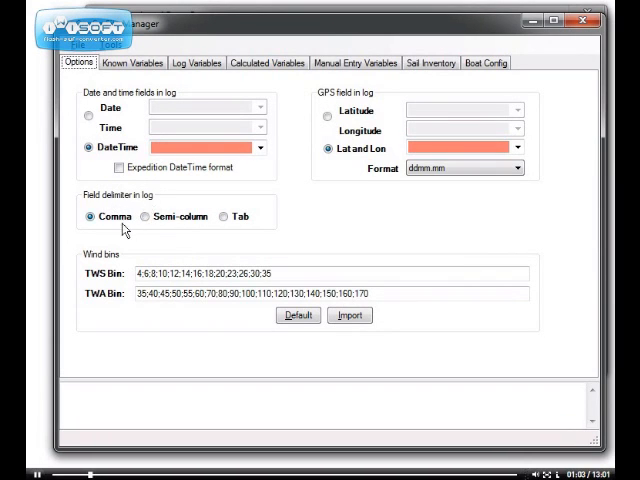
{"action": "mouse_move", "coordinate": [104, 216]}
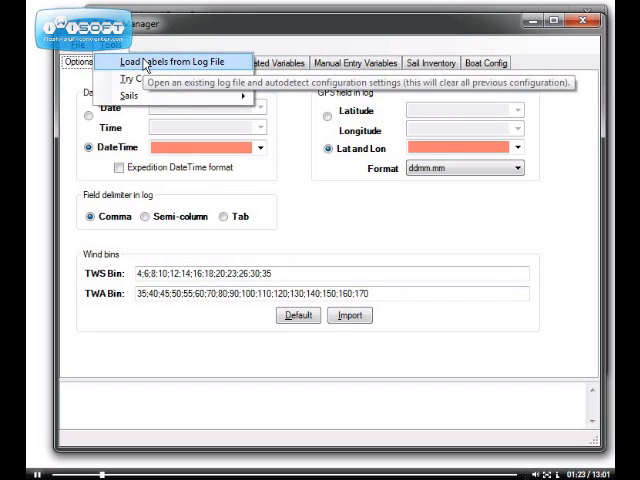
Load column labels from MyBoat_080729.log.csv so DateTime fills the date-time field
{"action": "left_click", "coordinate": [170, 62]}
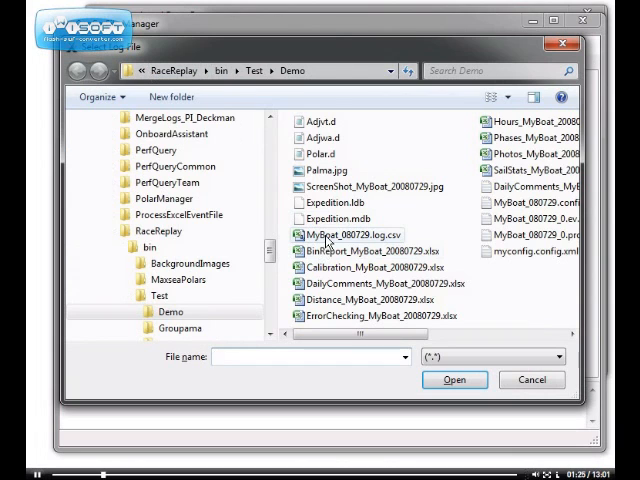
{"action": "left_click", "coordinate": [454, 380]}
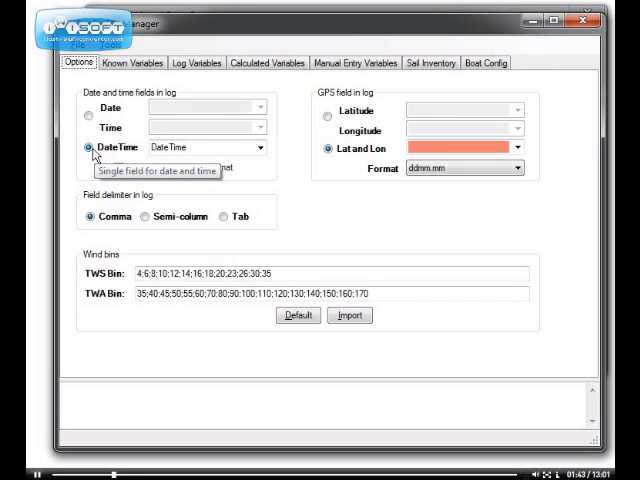
{"action": "mouse_move", "coordinate": [284, 158]}
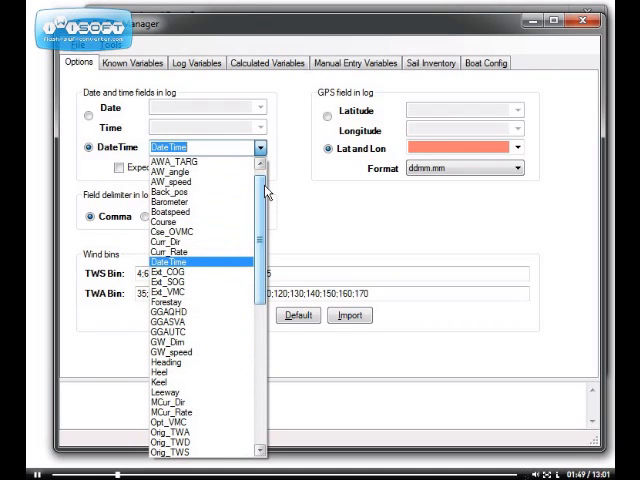
Keep DateTime as the date-time label and select Pos for the combined Lat and Lon field
{"action": "left_click", "coordinate": [170, 260]}
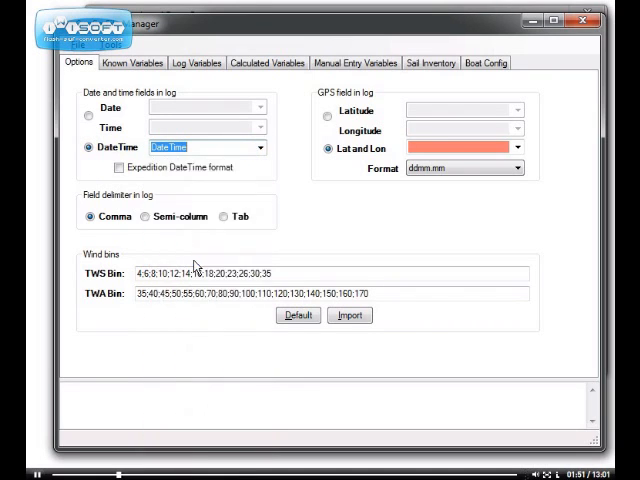
{"action": "mouse_move", "coordinate": [266, 172]}
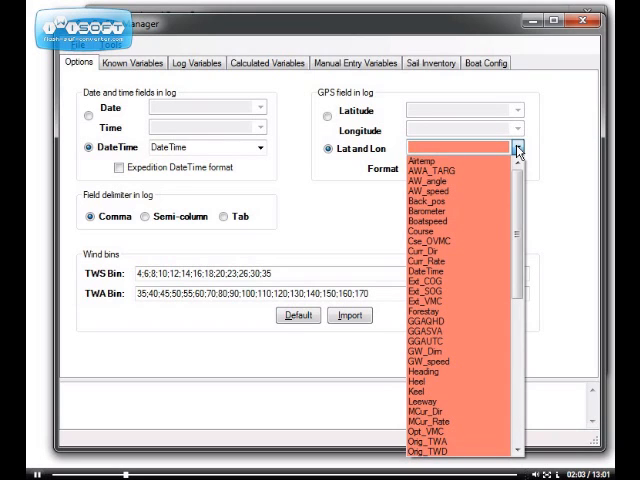
{"action": "scroll", "scroll_direction": "down", "scroll_amount": 3}
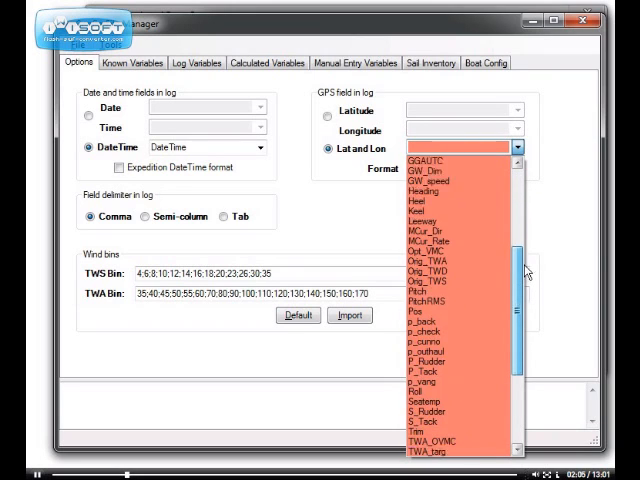
{"action": "scroll", "scroll_direction": "down", "scroll_amount": 3}
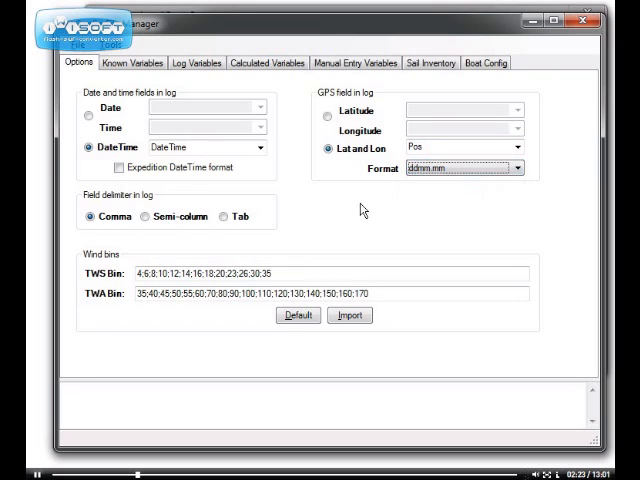
{"action": "left_click", "coordinate": [150, 274]}
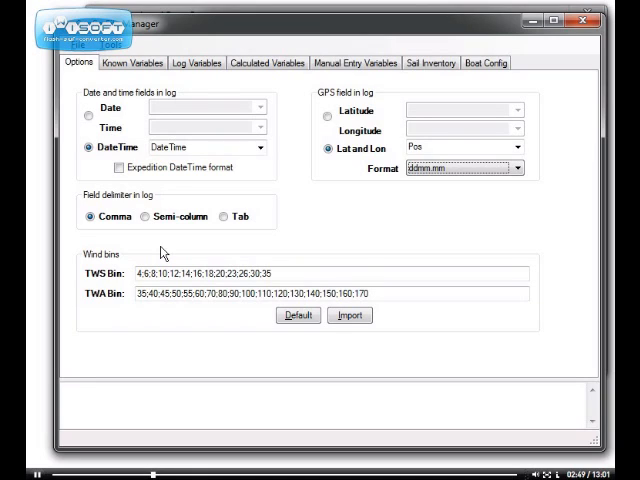
{"action": "mouse_move", "coordinate": [112, 284]}
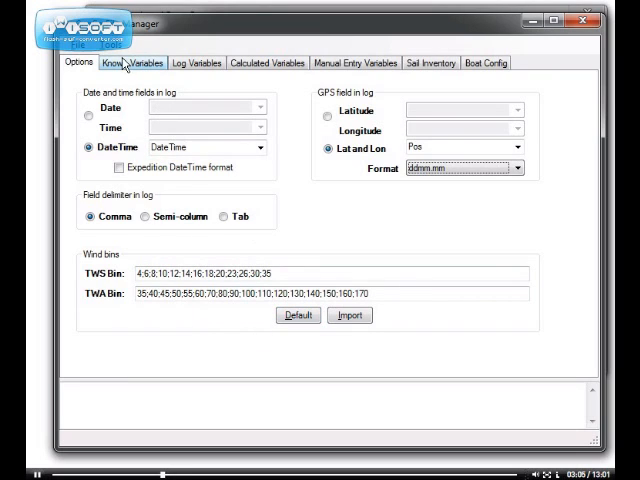
On Known Variables, map TWA, TWS and BSP to their log labels (BSP to Boatspeed)
{"action": "left_click", "coordinate": [136, 62]}
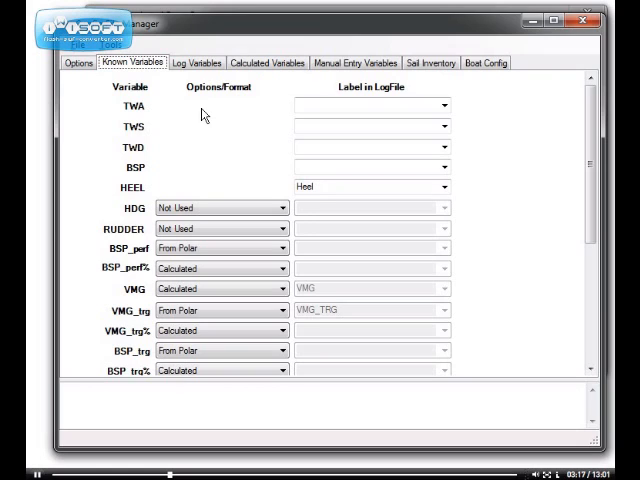
{"action": "mouse_move", "coordinate": [144, 116]}
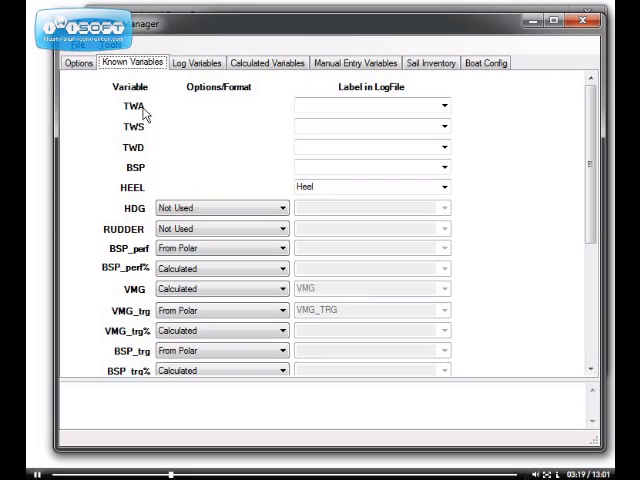
{"action": "mouse_move", "coordinate": [472, 132]}
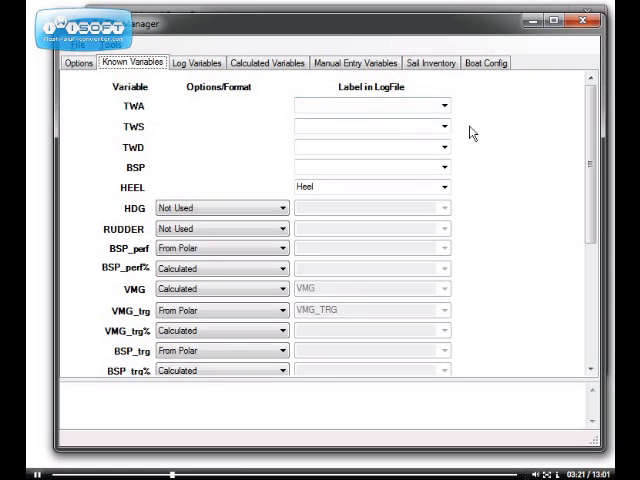
{"action": "left_click", "coordinate": [440, 104]}
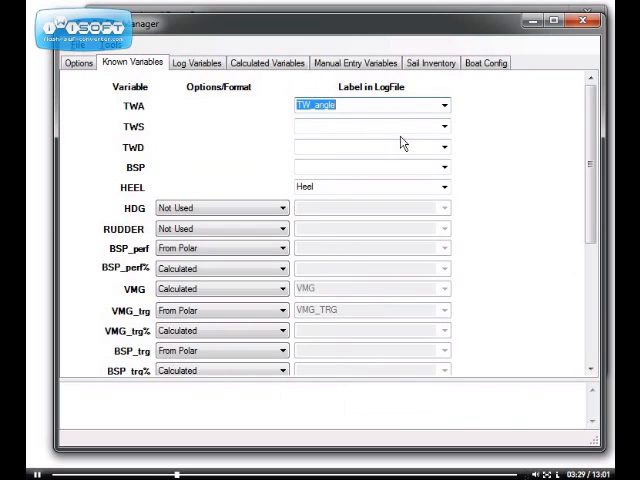
{"action": "left_click", "coordinate": [444, 126]}
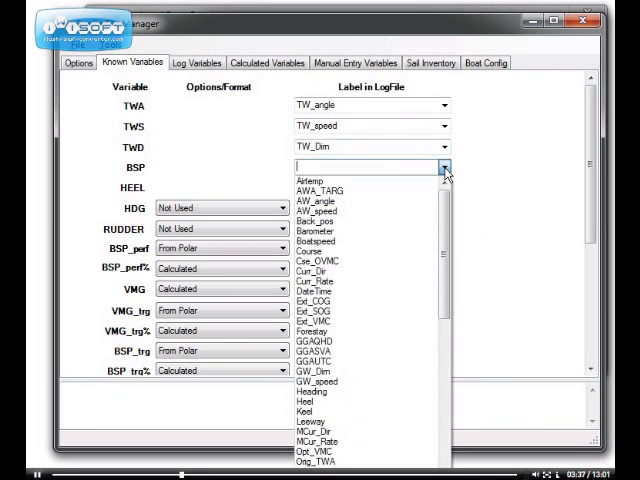
{"action": "left_click", "coordinate": [314, 240]}
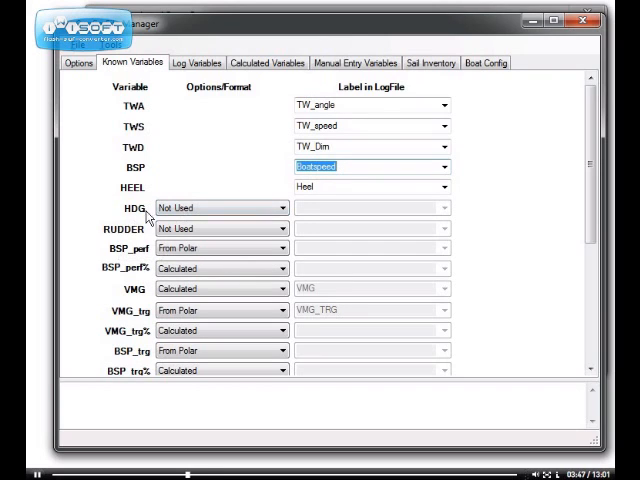
{"action": "mouse_move", "coordinate": [144, 224]}
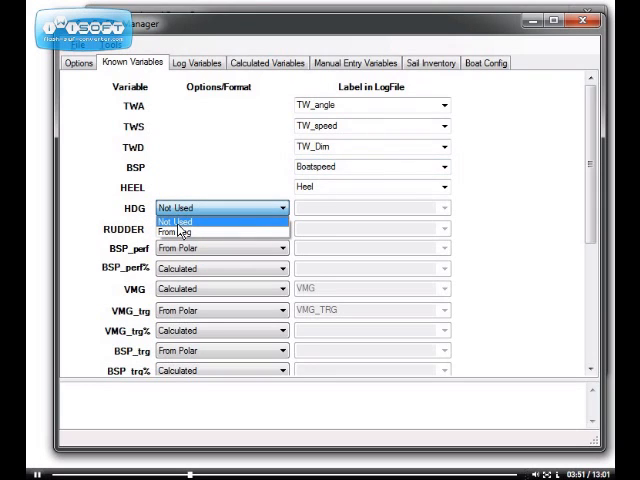
{"action": "mouse_move", "coordinate": [190, 232]}
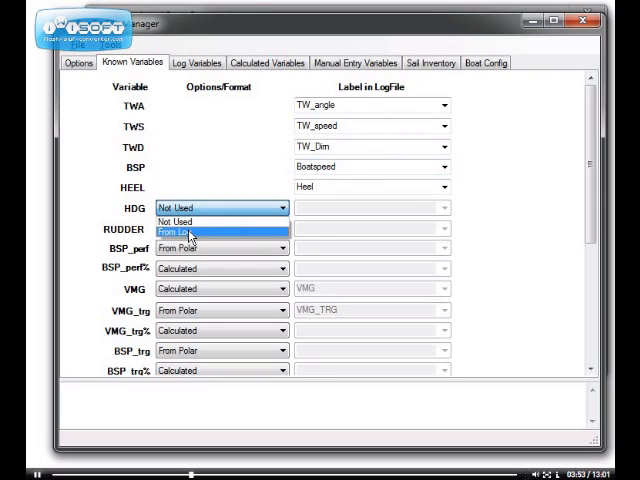
Set heading to come from the log and choose its matching log label
{"action": "left_click", "coordinate": [184, 232]}
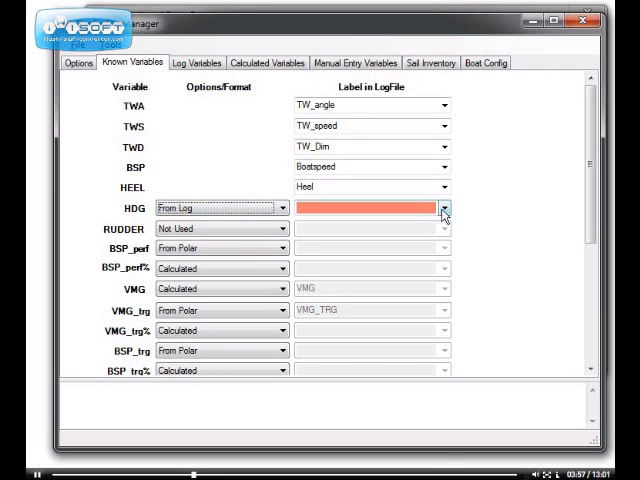
{"action": "left_click", "coordinate": [440, 208]}
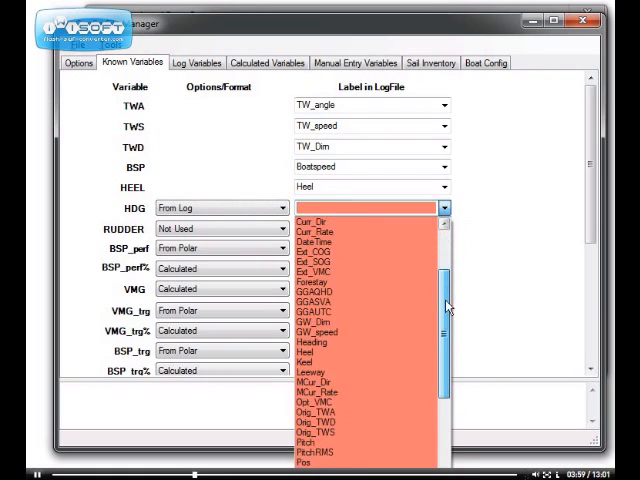
{"action": "left_click", "coordinate": [314, 340]}
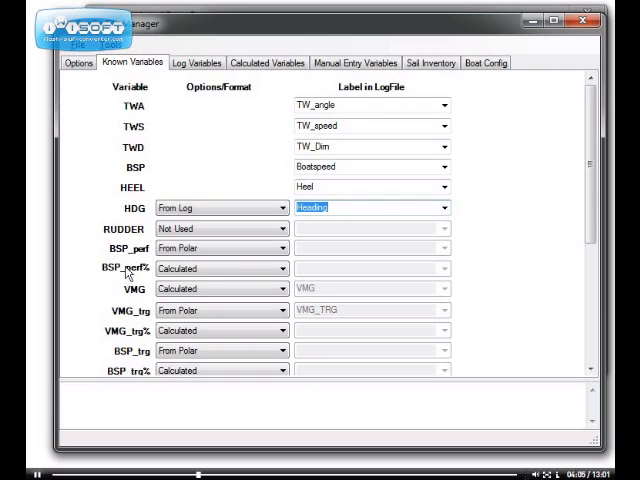
{"action": "mouse_move", "coordinate": [118, 364]}
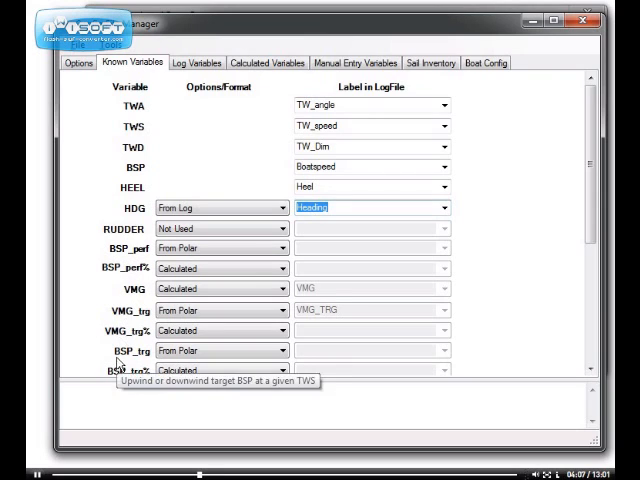
{"action": "mouse_move", "coordinate": [118, 302]}
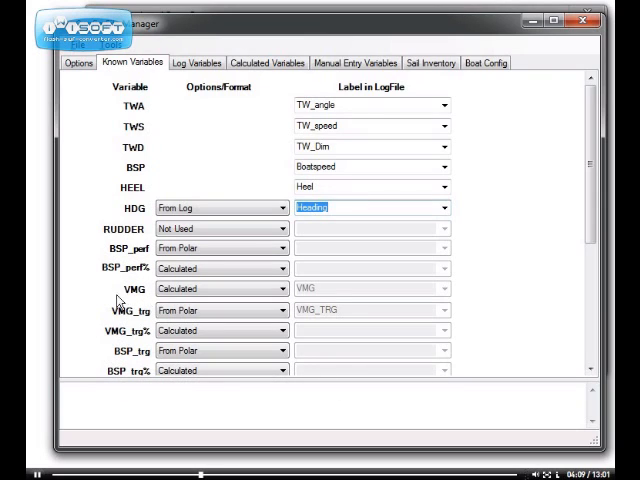
{"action": "mouse_move", "coordinate": [104, 290]}
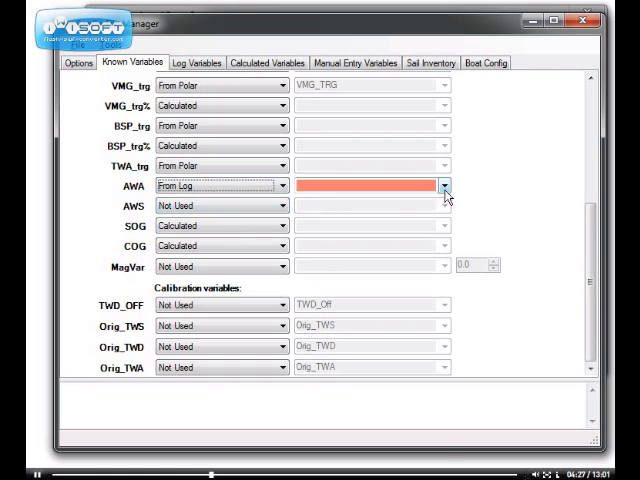
Map AWA, AWS, SOG and COG to AW_angle, AW_speed, Est_SOG and Est_COG
{"action": "left_click", "coordinate": [444, 184]}
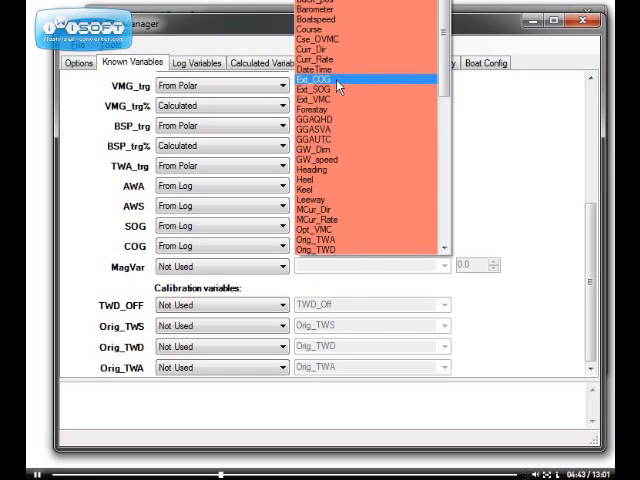
{"action": "left_click", "coordinate": [318, 80]}
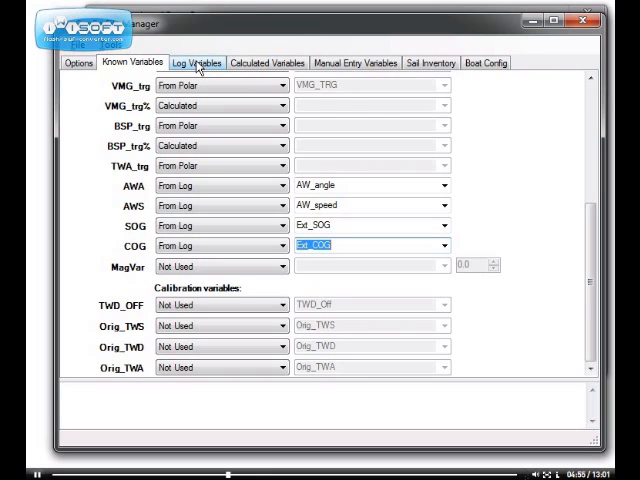
On Log Variables, tick Forestay with display name Forestay, format 0.00 and its units
{"action": "left_click", "coordinate": [196, 62]}
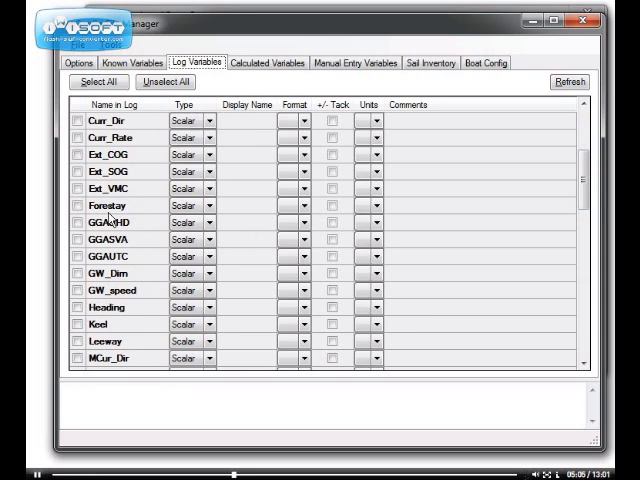
{"action": "mouse_move", "coordinate": [112, 216]}
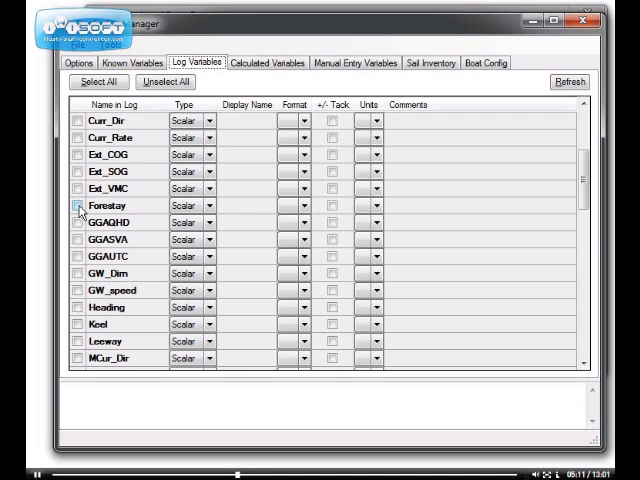
{"action": "left_click", "coordinate": [78, 204]}
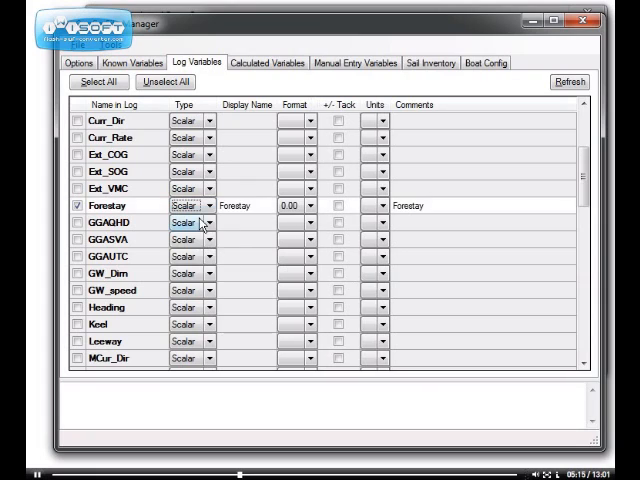
{"action": "double_click", "coordinate": [246, 204]}
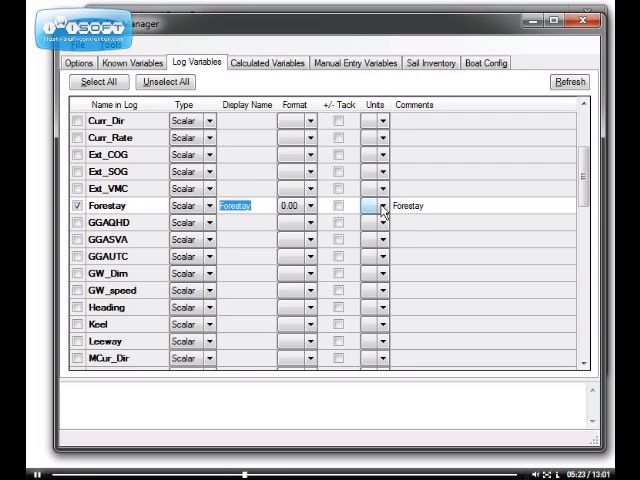
{"action": "left_click", "coordinate": [380, 204]}
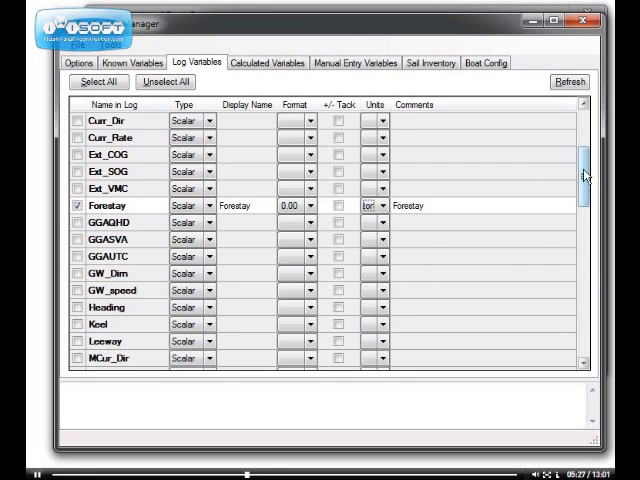
Tick P_Rudder and S_Rudder as log variables, leaving both typed Scalar
{"action": "scroll", "scroll_direction": "down", "scroll_amount": 3}
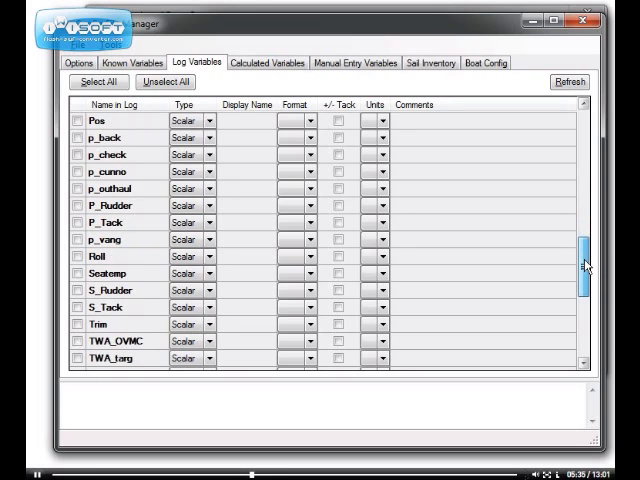
{"action": "scroll", "scroll_direction": "down", "scroll_amount": 3}
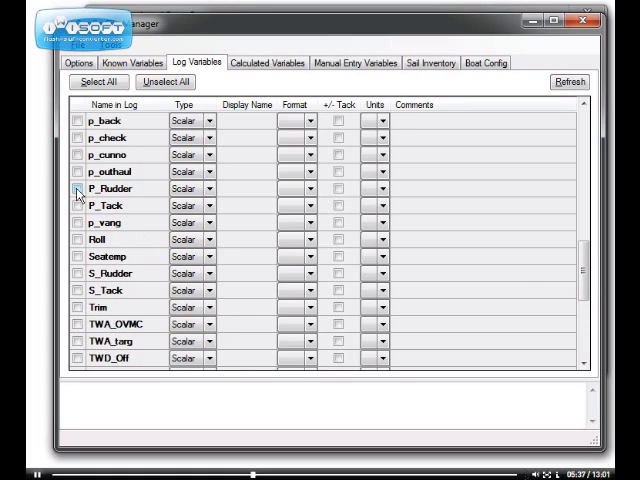
{"action": "left_click", "coordinate": [76, 188]}
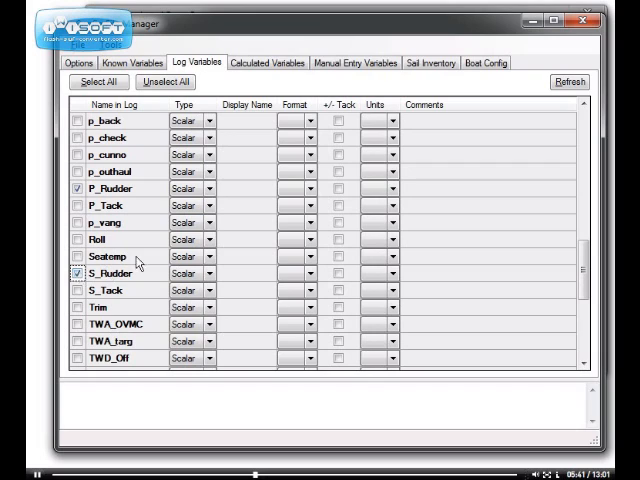
{"action": "left_click", "coordinate": [204, 188]}
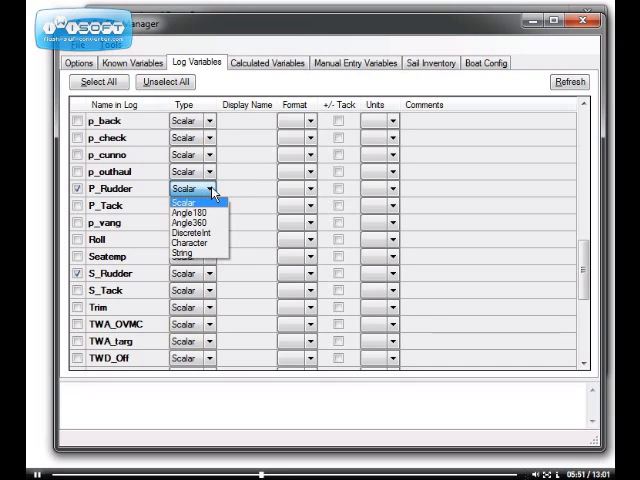
{"action": "left_click", "coordinate": [184, 188]}
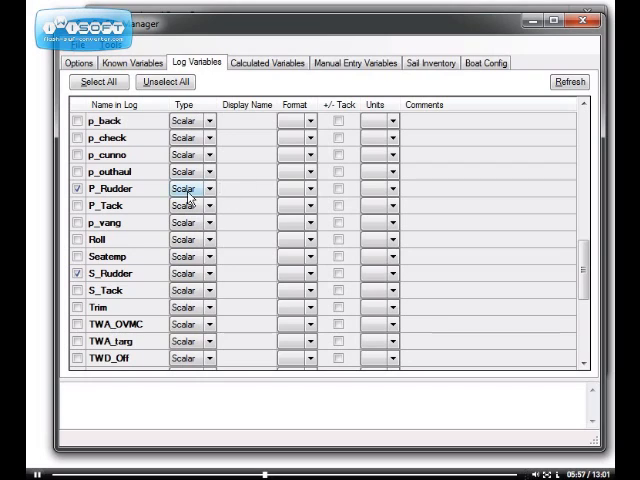
Give the rudder variables display names Rud_P and Rud_S
{"action": "type", "text": "R"}
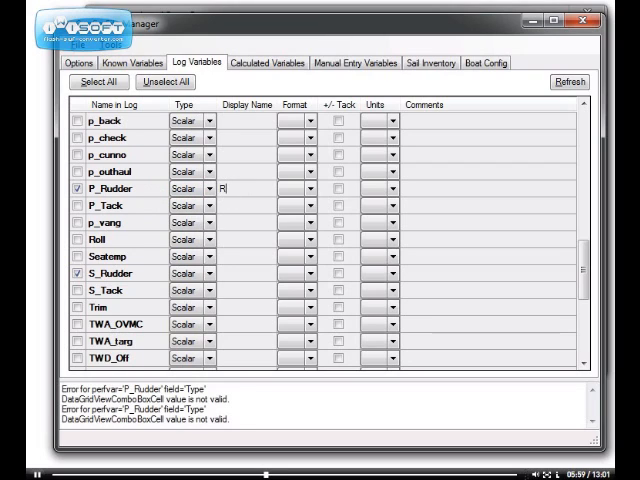
{"action": "type", "text": "ud_P"}
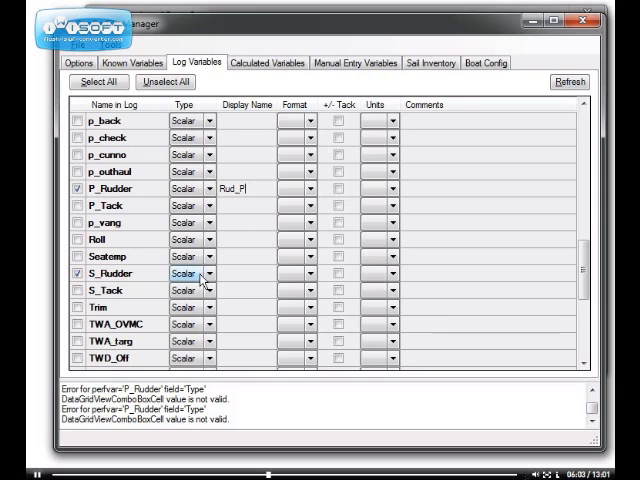
{"action": "left_click", "coordinate": [210, 272]}
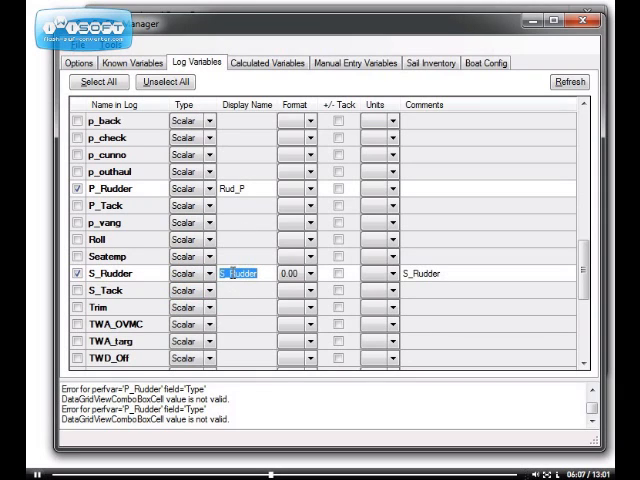
{"action": "type", "text": "Rud_S"}
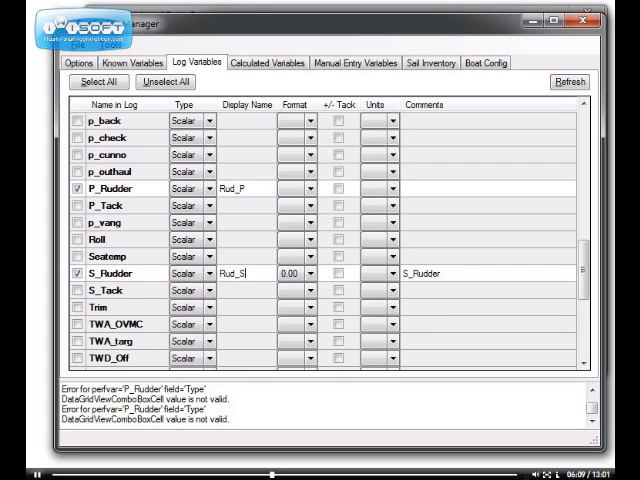
Set both rudders to format 0.0, deg units, Port_Rud/Stbd_Rudder comments and +/- Tack
{"action": "left_click", "coordinate": [312, 188]}
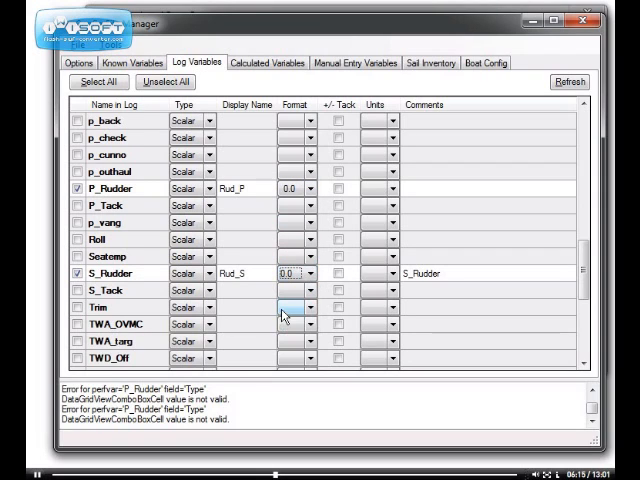
{"action": "mouse_move", "coordinate": [412, 280]}
{"action": "type", "text": "tbd"}
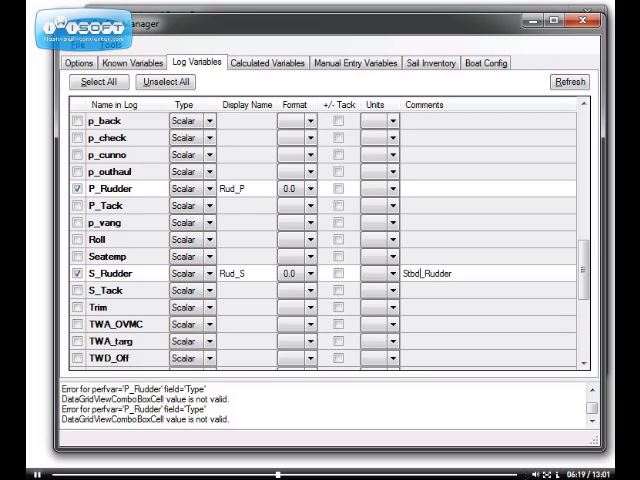
{"action": "type", "text": "Port_Ru"}
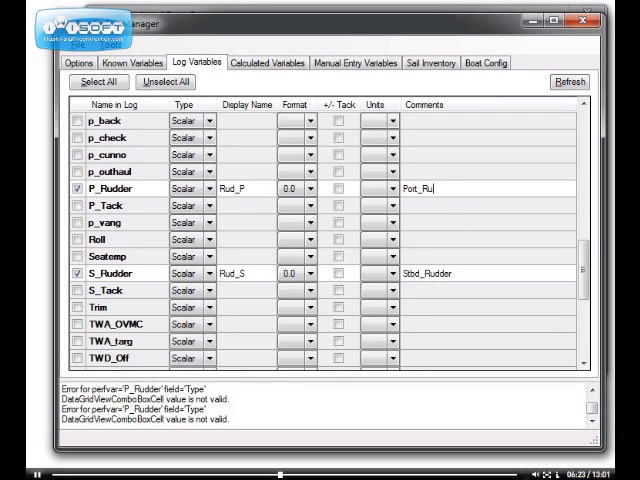
{"action": "left_click", "coordinate": [388, 188]}
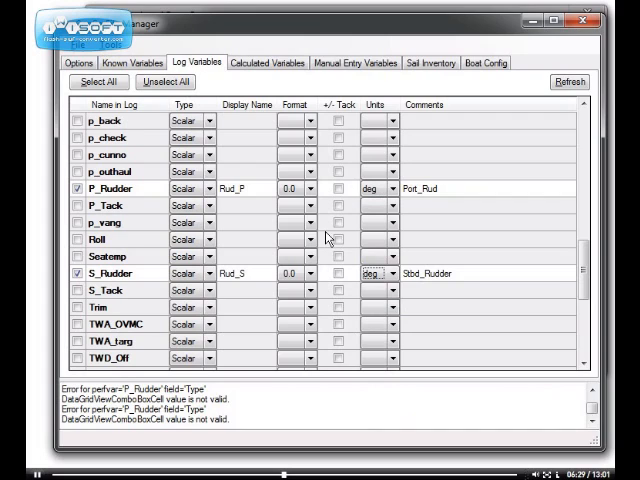
{"action": "mouse_move", "coordinate": [360, 200]}
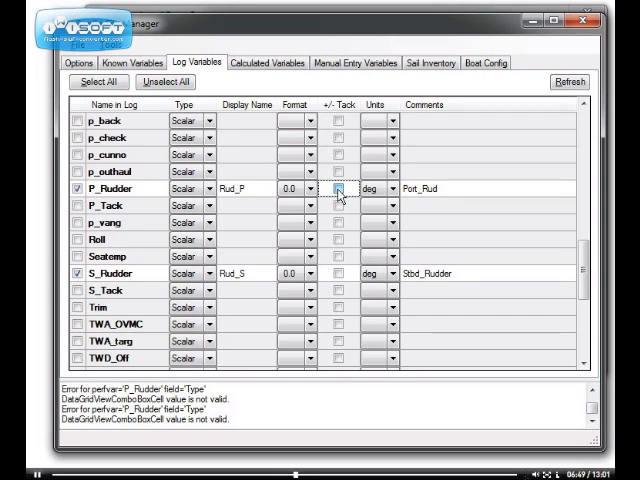
{"action": "left_click", "coordinate": [336, 188]}
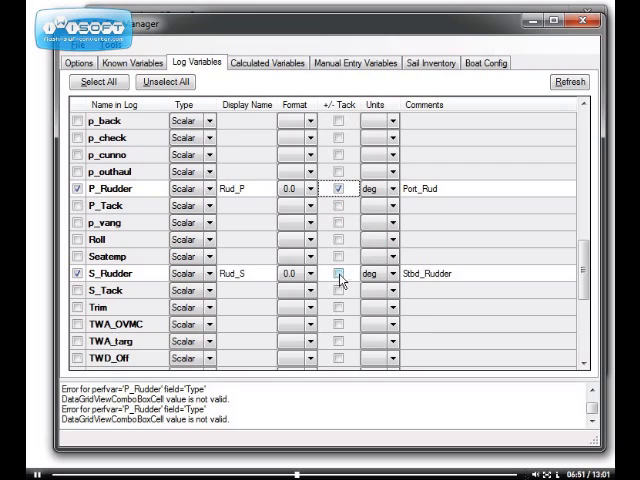
{"action": "left_click", "coordinate": [340, 272]}
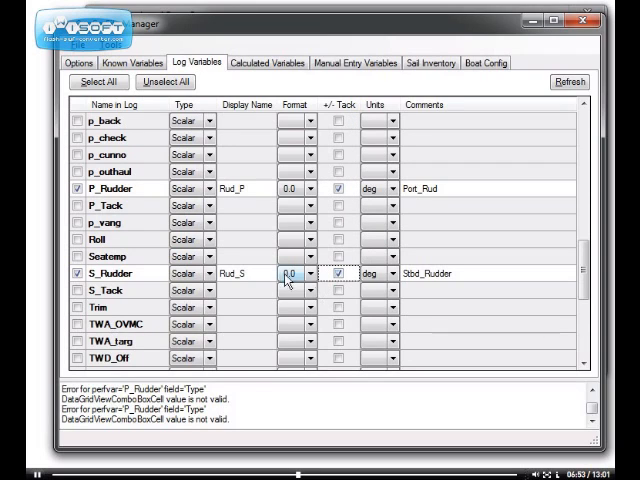